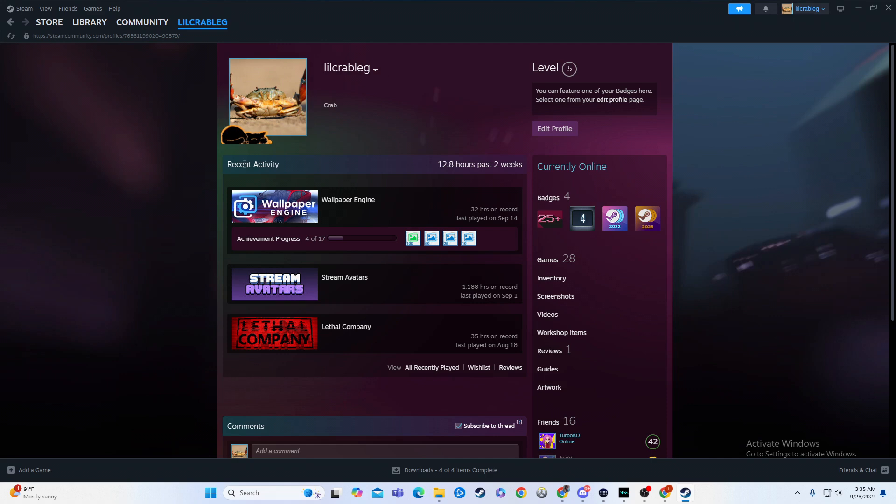
mouse_move(359, 225)
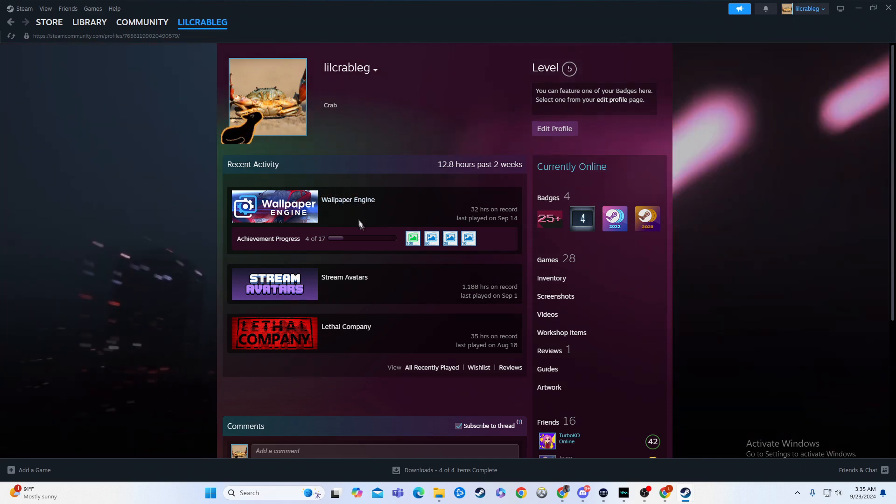
mouse_move(381, 292)
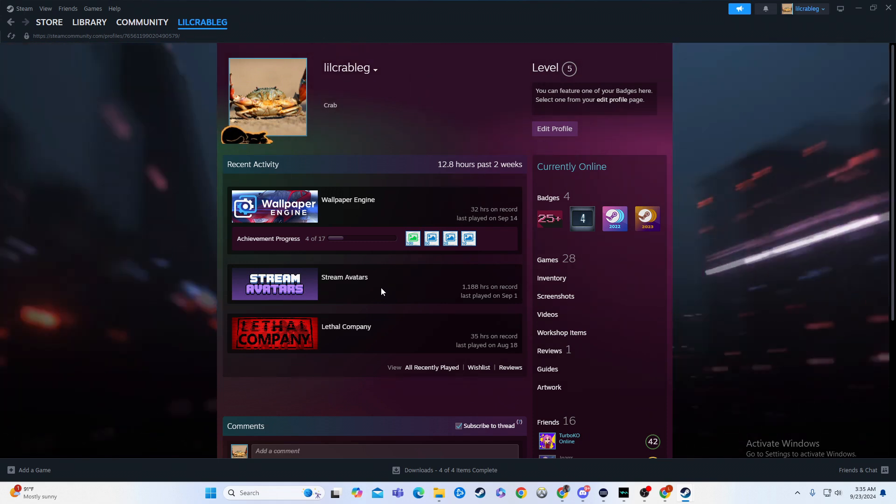
mouse_move(399, 128)
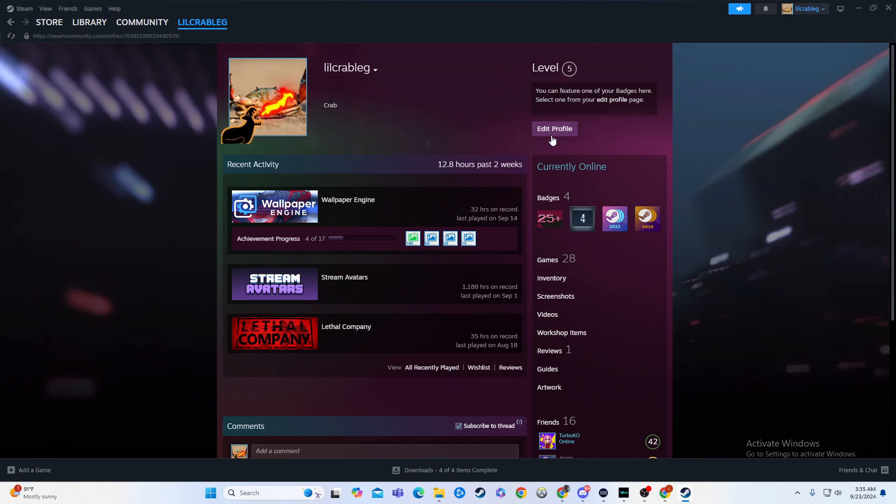
- Reach the profile privacy settings via Edit Profile and the Privacy Settings sidebar entry
left_click(554, 129)
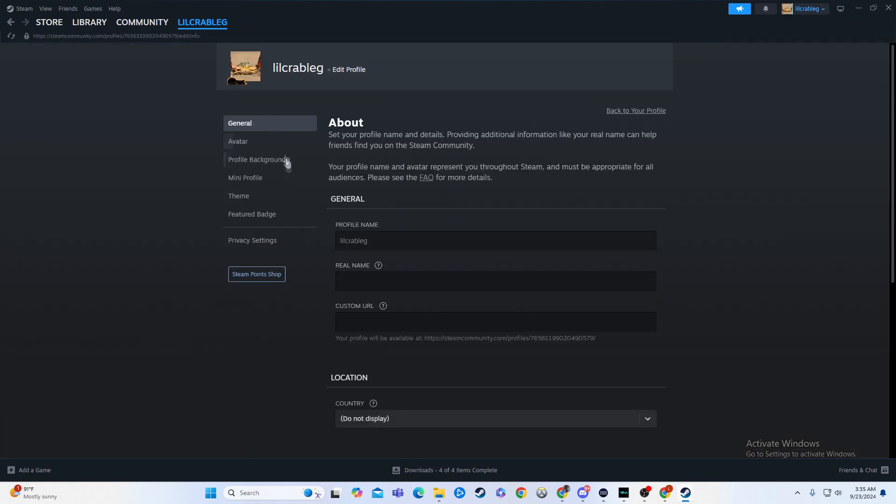
left_click(252, 240)
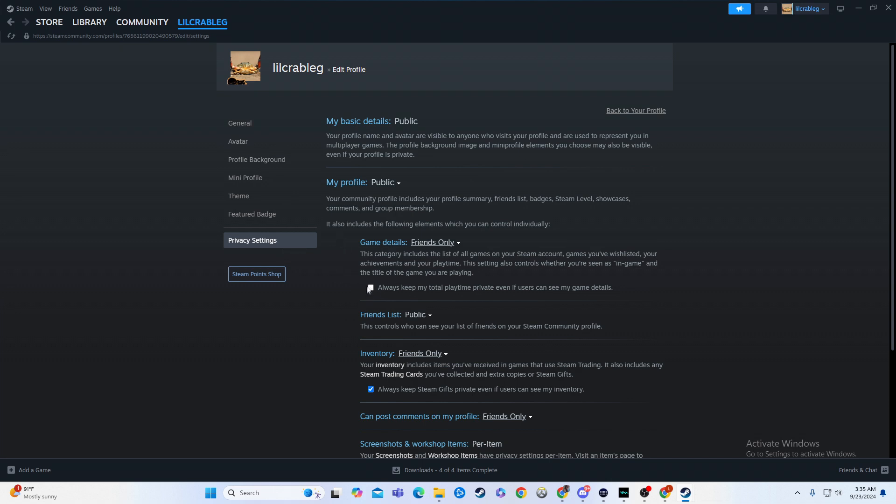
- Enable 'Always keep my total playtime private even if users can see my game details'
left_click(371, 288)
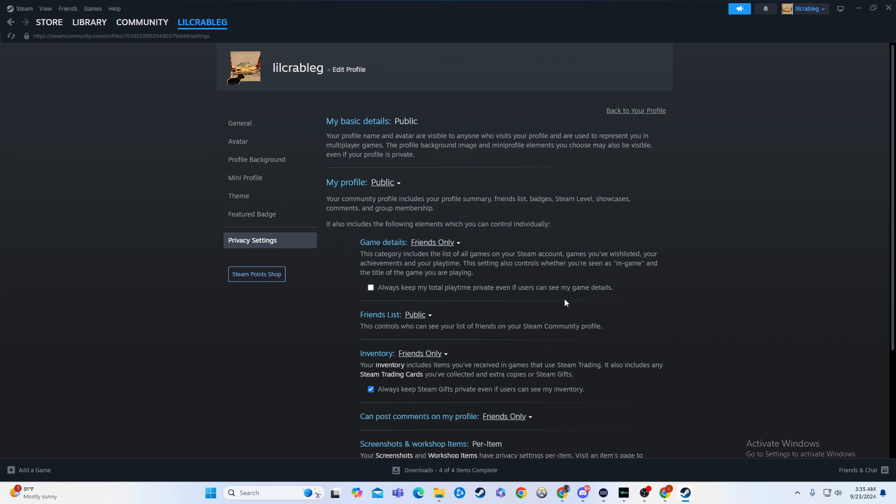
mouse_move(475, 290)
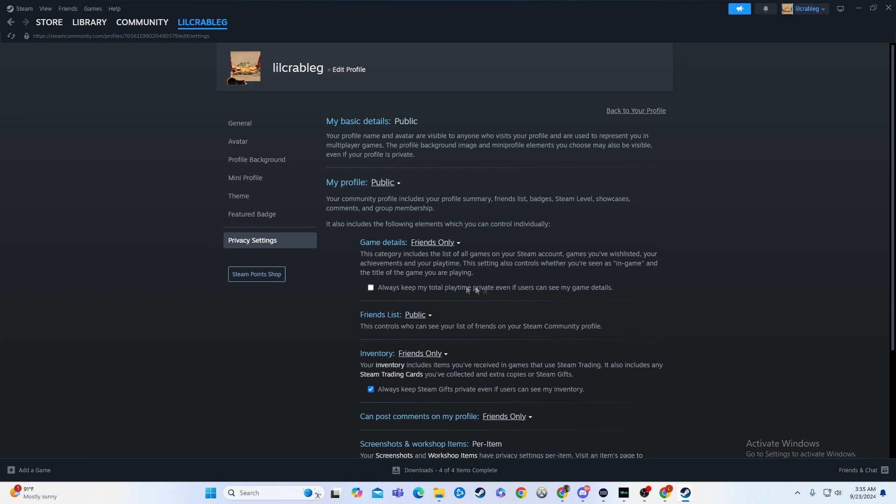
left_click(370, 288)
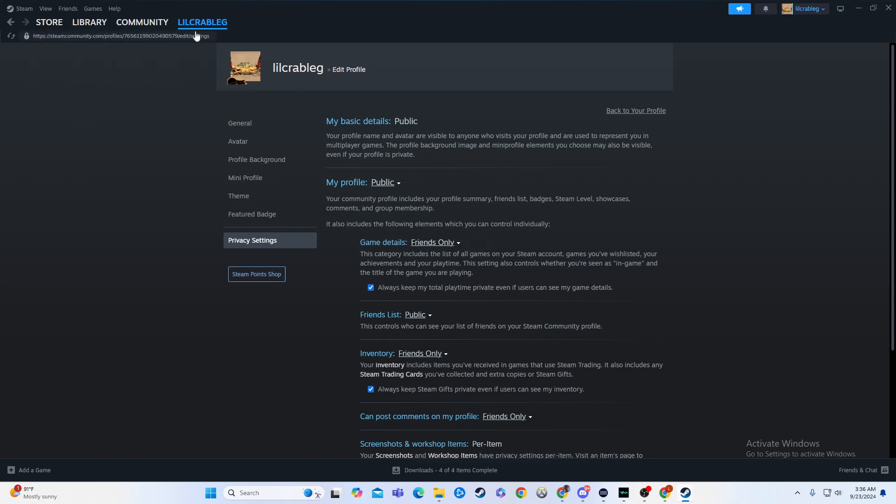
- Leave privacy settings and return to the public profile page via the username menu
left_click(240, 122)
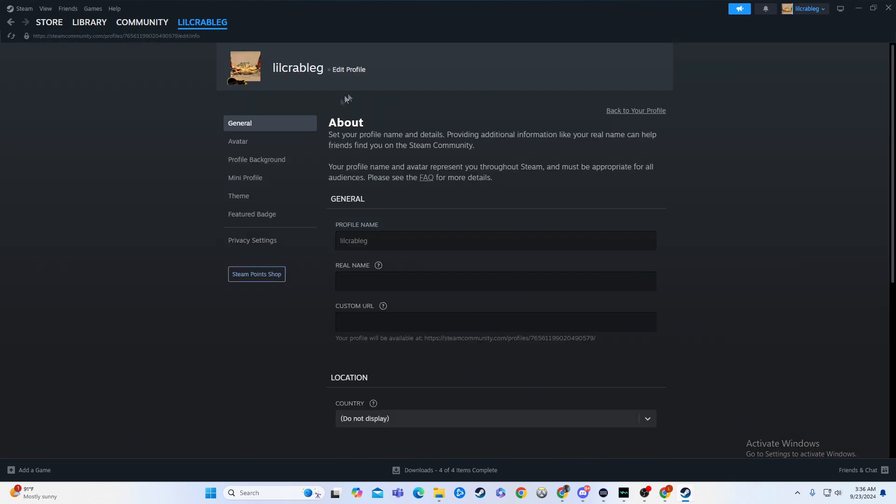
left_click(203, 22)
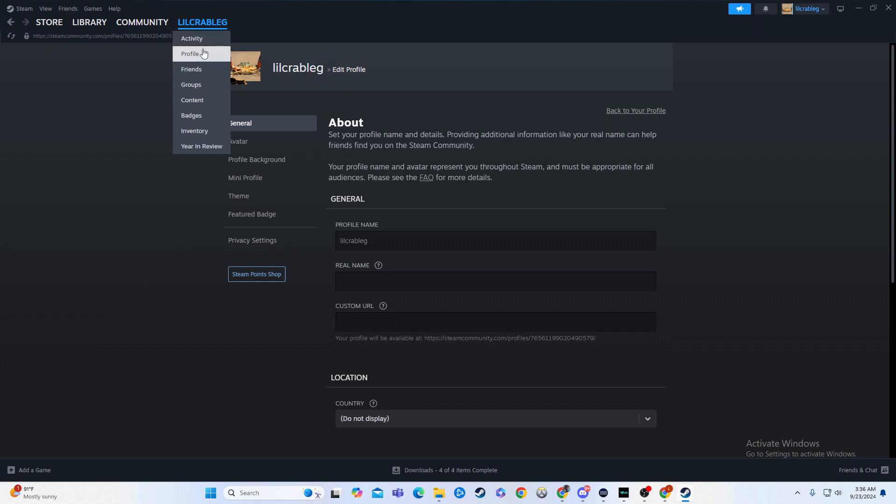
left_click(189, 53)
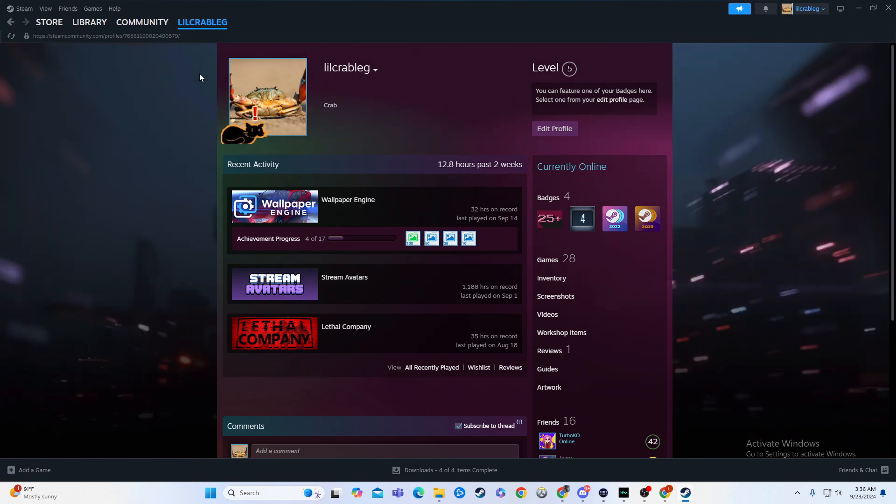
mouse_move(435, 132)
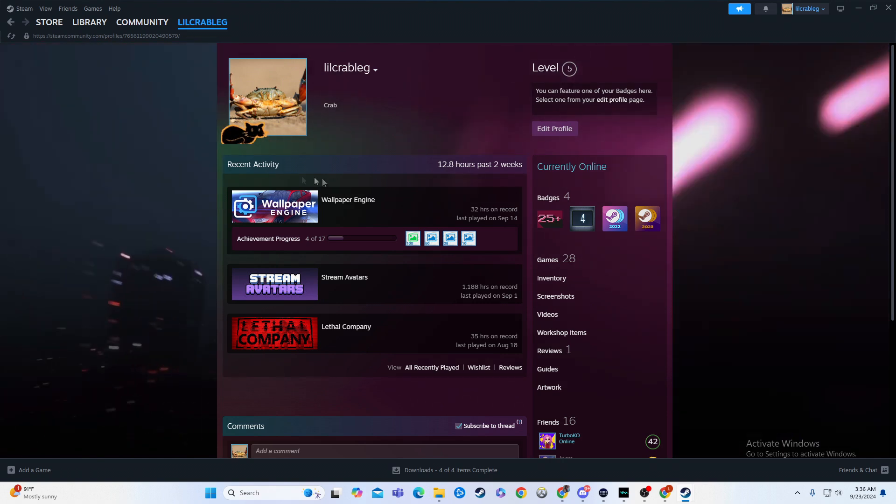
mouse_move(480, 143)
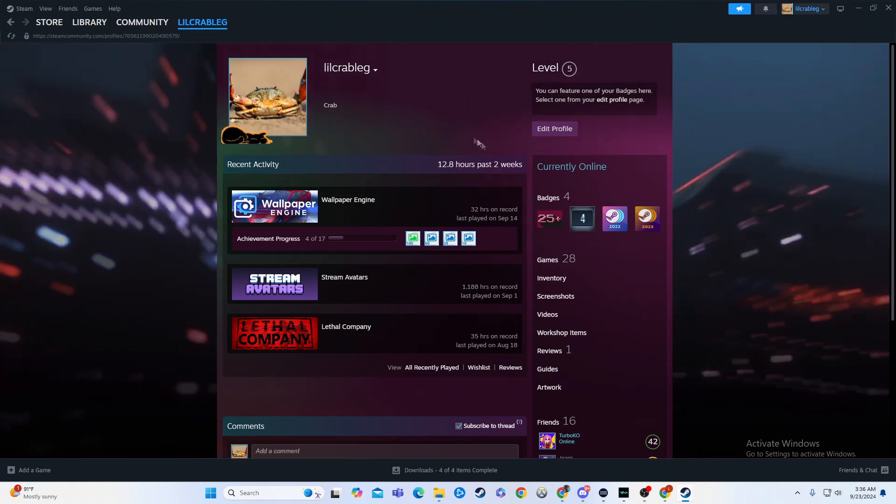